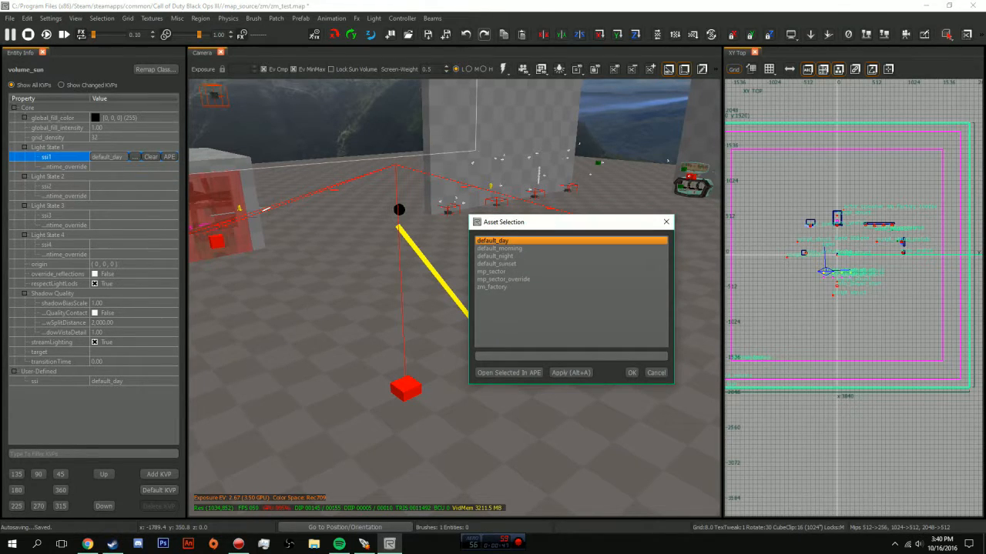
# Choose zm_factory as the sun preset for the volume_sun's ssi1 light state
pyautogui.click(493, 286)
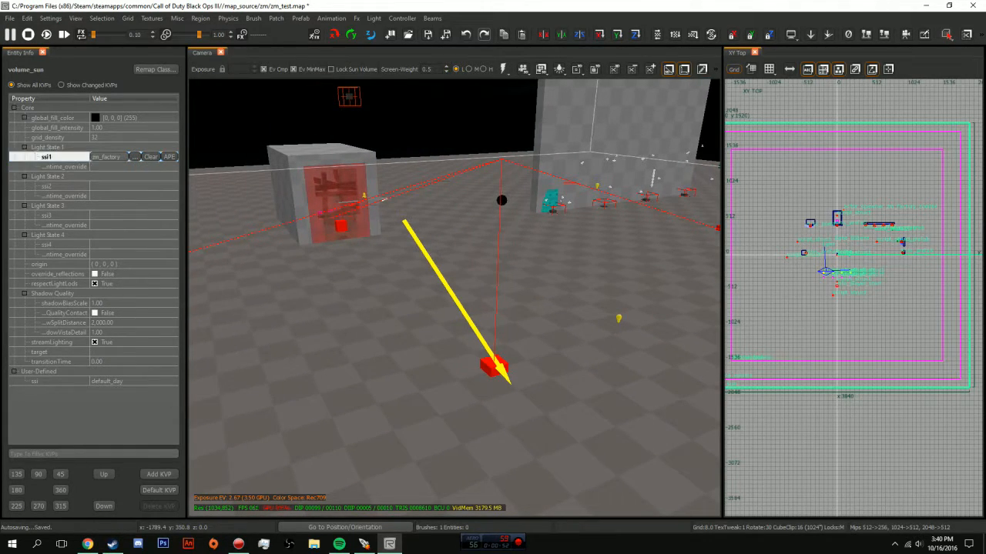
# Switch ssi1 to the default_night sun preset for a cloudy night sky
pyautogui.click(135, 157)
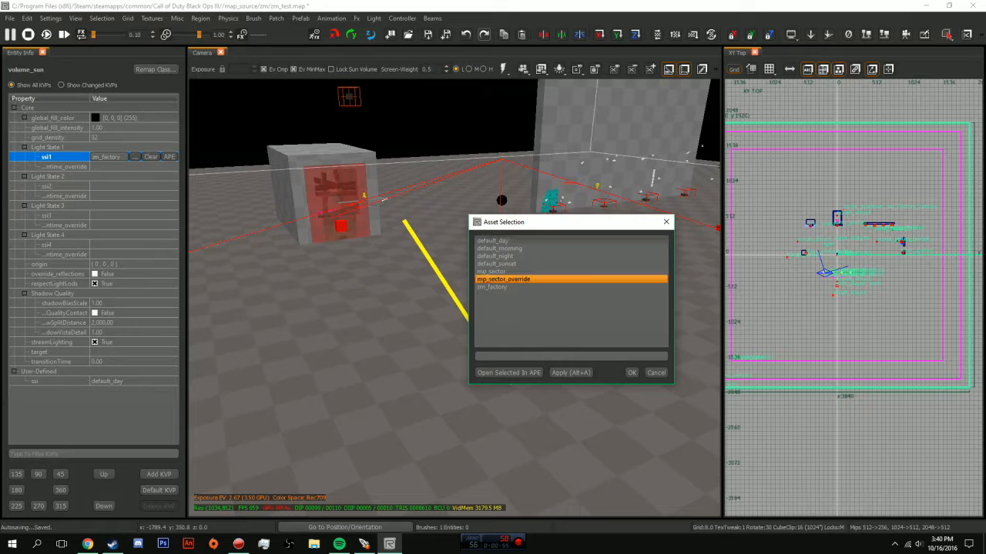
pyautogui.click(631, 373)
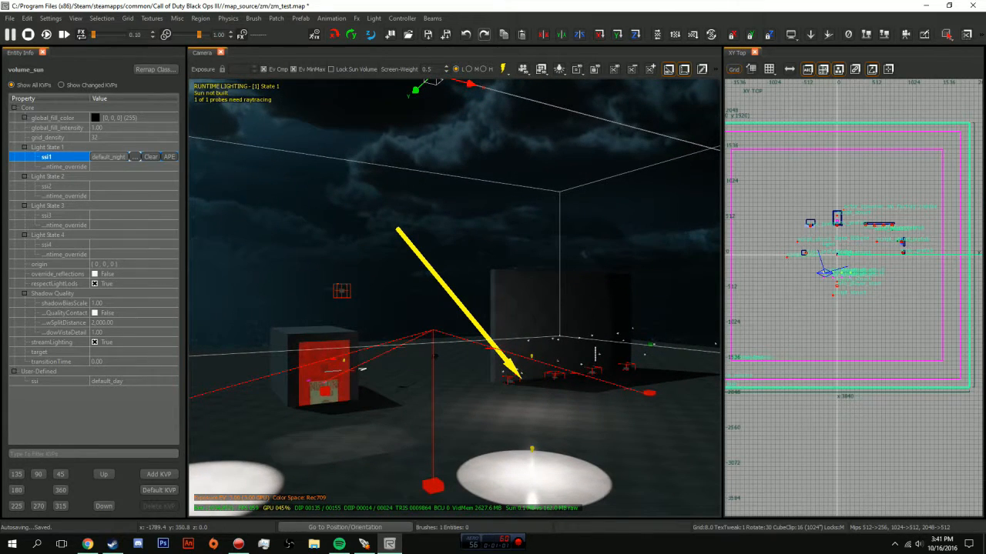
# Try default_sunset on ssi1, then return it to zm_factory
pyautogui.click(134, 156)
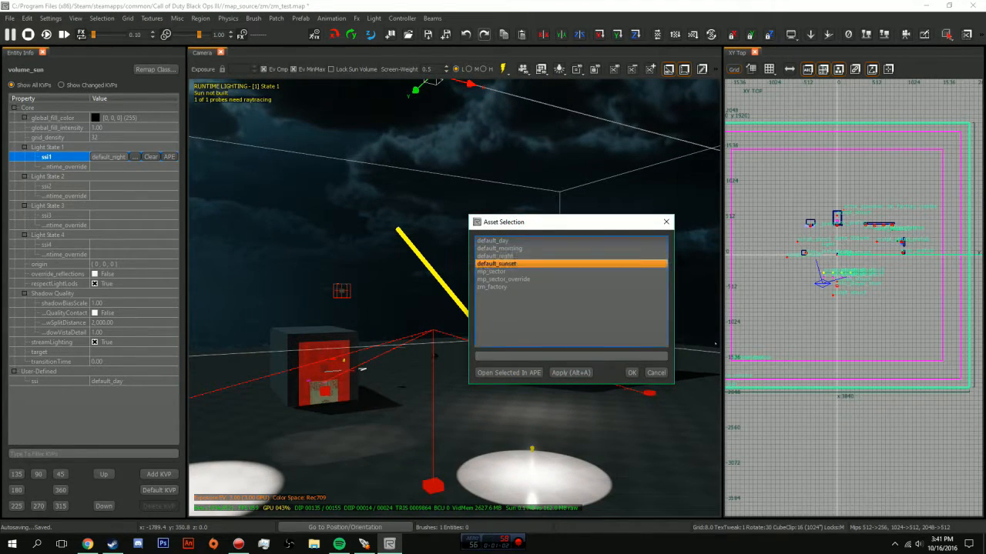
pyautogui.click(631, 373)
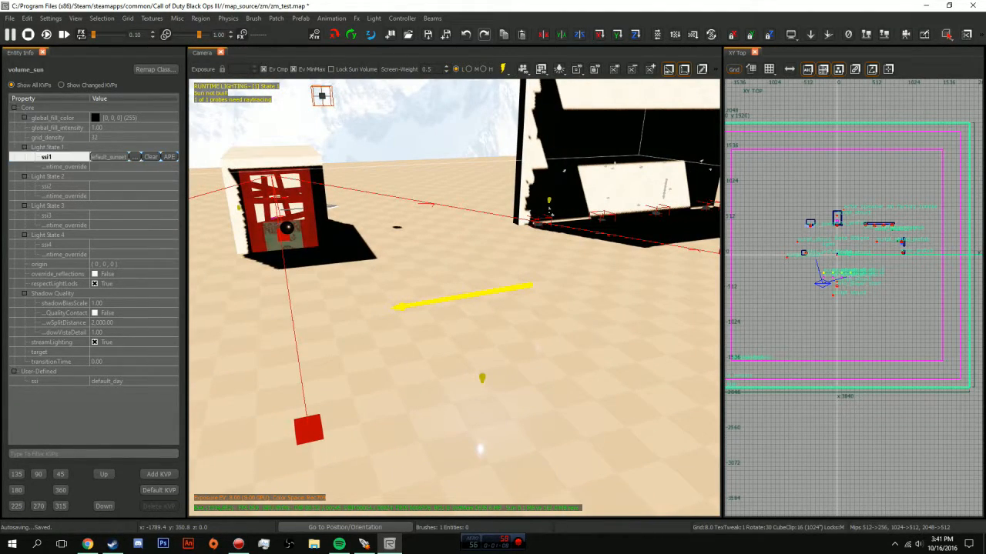
pyautogui.click(134, 156)
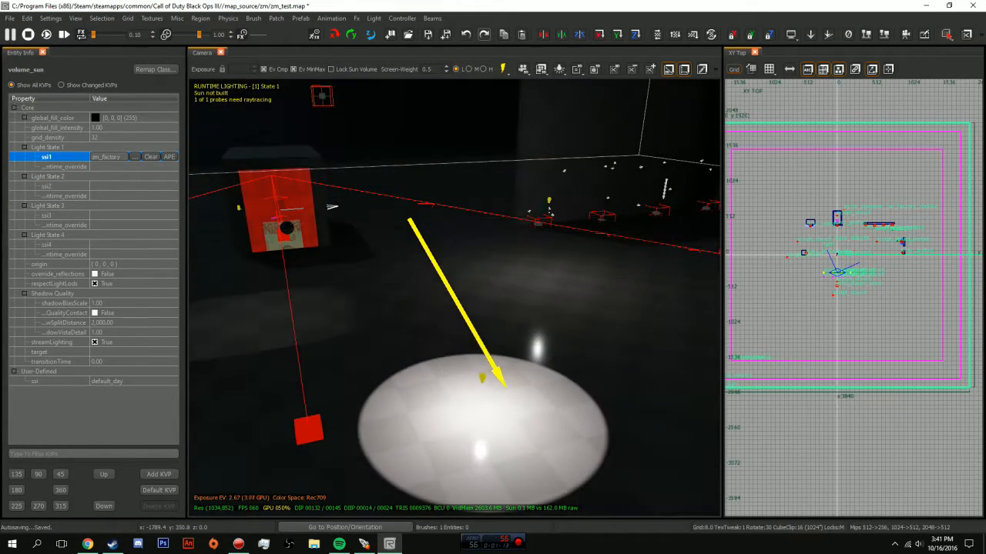
# Close the Entity Info panel to enlarge the camera view, then open the Start menu
pyautogui.click(502, 68)
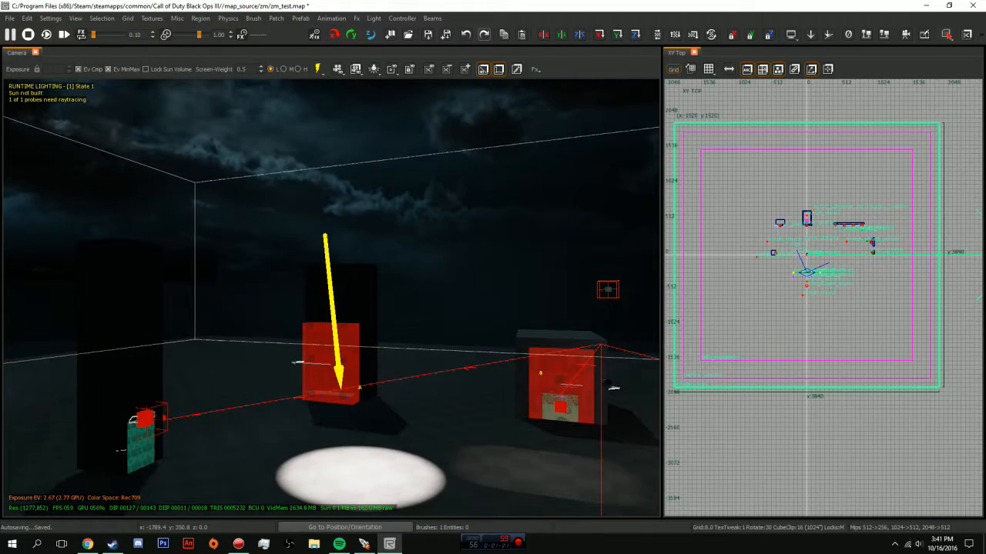
pyautogui.click(10, 544)
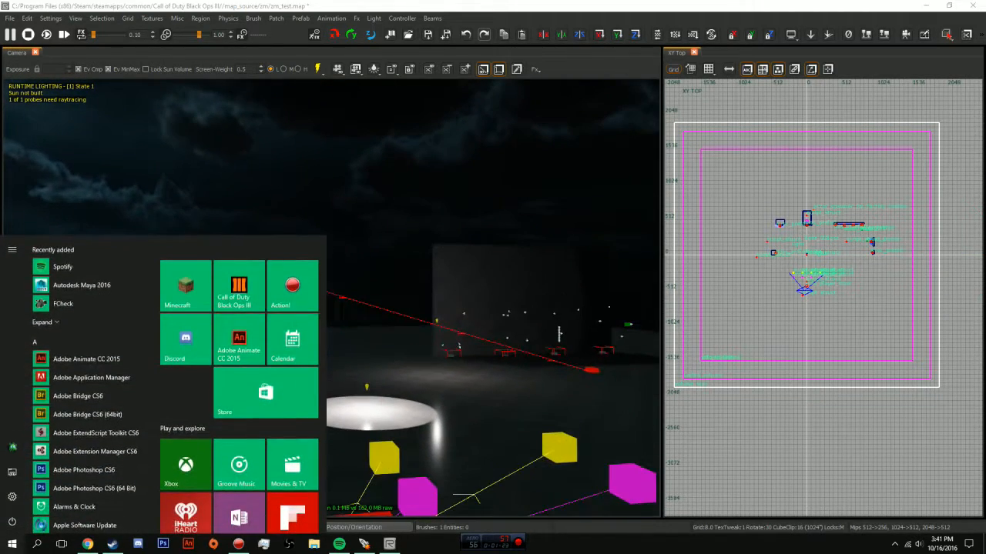